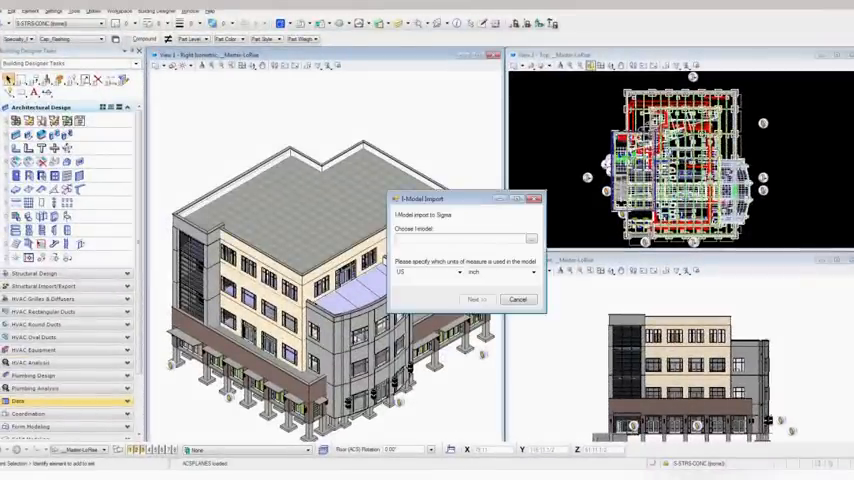
- Import the building model into Sigma as an i-Model using US units in inches
{"action": "type", "text": "Maribr"}
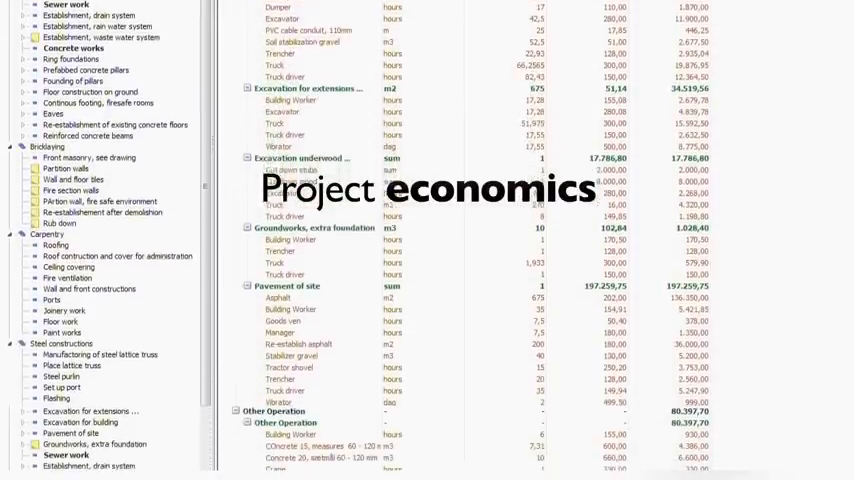
- Scroll through the Shell, building Insight view showing activities split into resources and Total Cost bars
{"action": "scroll", "scroll_direction": "down", "scroll_amount": 3}
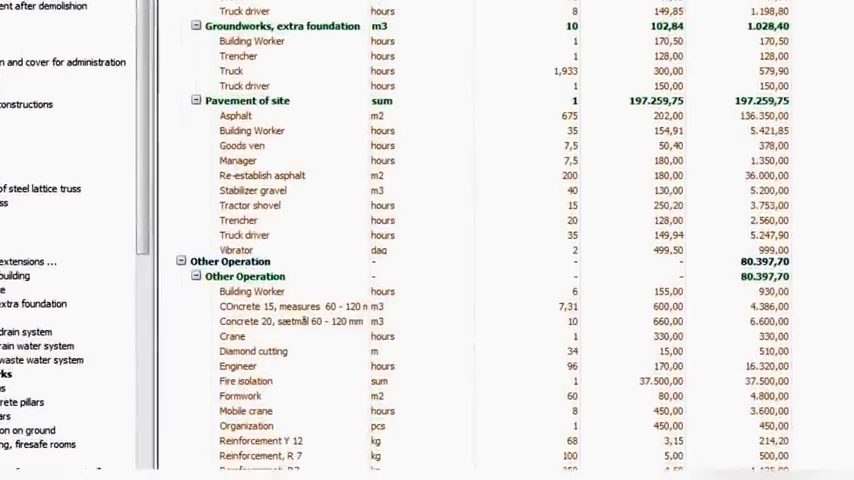
{"action": "scroll", "scroll_direction": "down", "scroll_amount": 3}
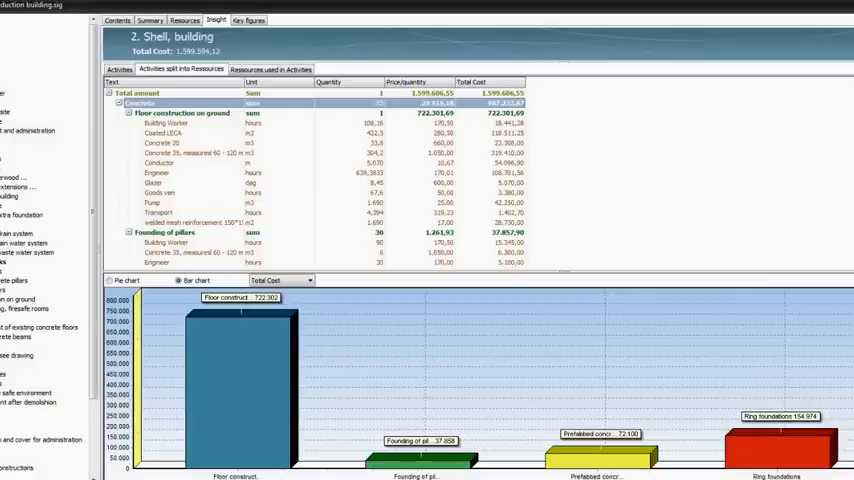
{"action": "left_click", "coordinate": [185, 114]}
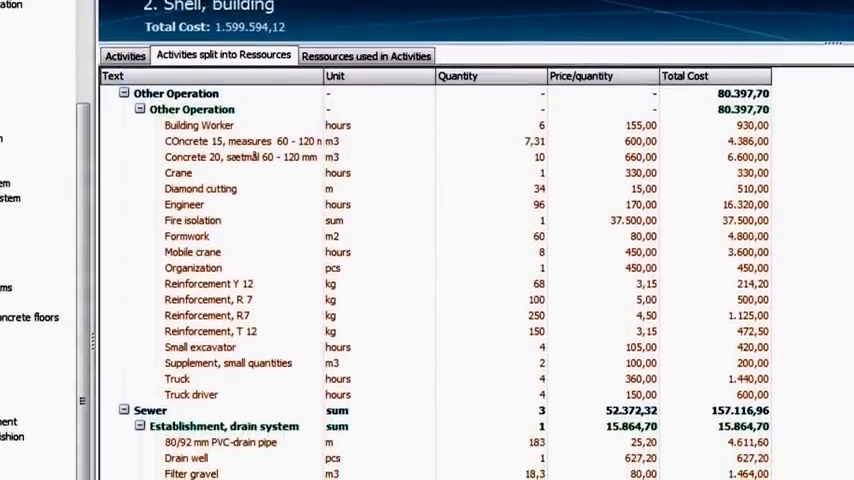
{"action": "scroll", "scroll_direction": "down", "scroll_amount": 3}
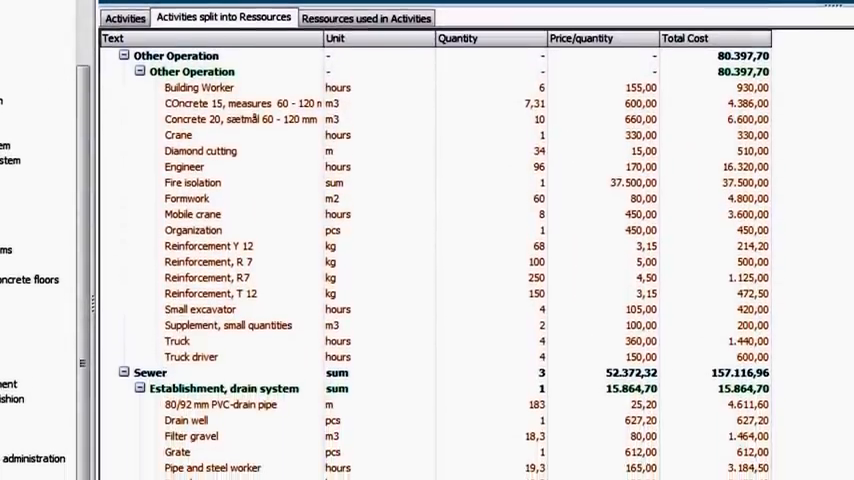
{"action": "scroll", "scroll_direction": "down", "scroll_amount": 3}
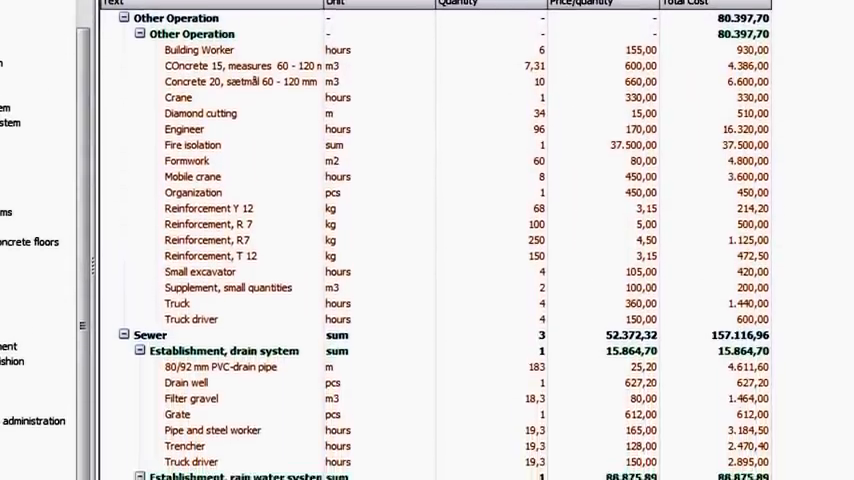
{"action": "scroll", "scroll_direction": "down", "scroll_amount": 3}
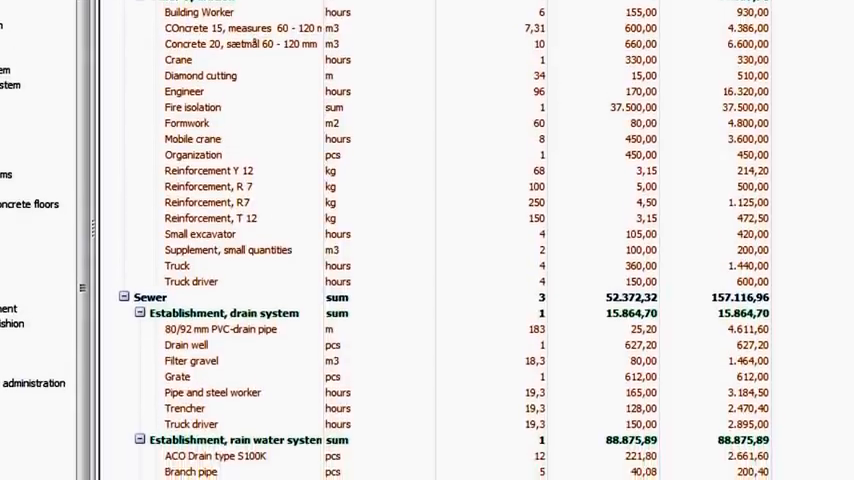
{"action": "scroll", "scroll_direction": "down", "scroll_amount": 3}
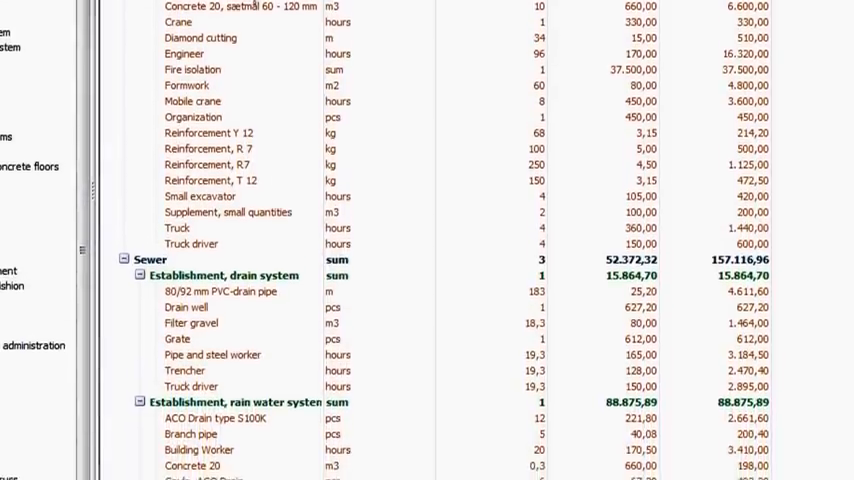